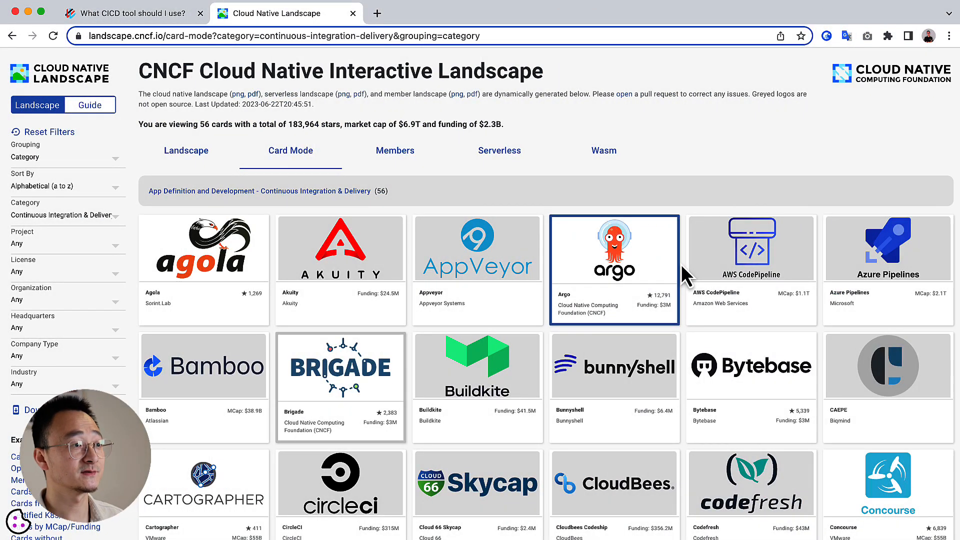
Browse the 56 CI/CD tool cards, then switch to the GitHub Actions run #25 summary
scroll(down, 3)
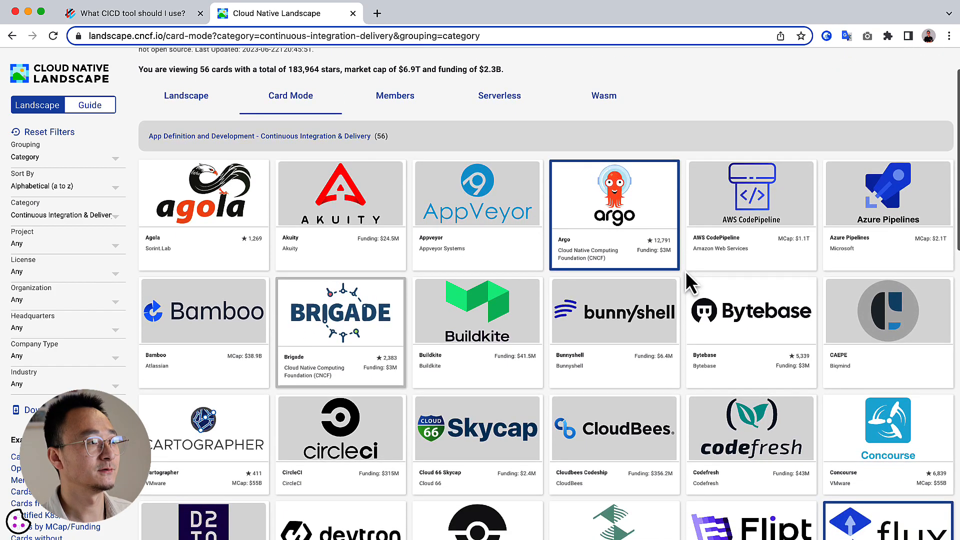
scroll(down, 3)
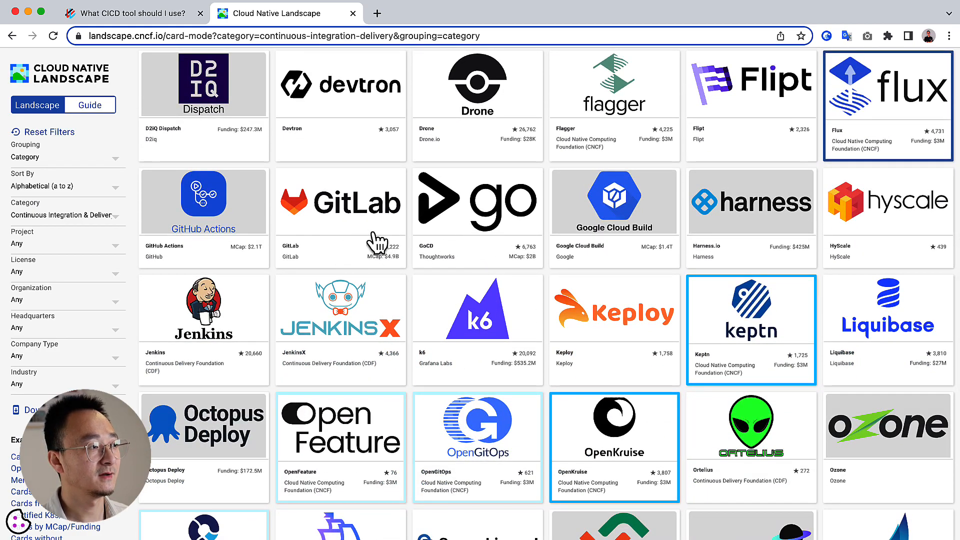
scroll(down, 3)
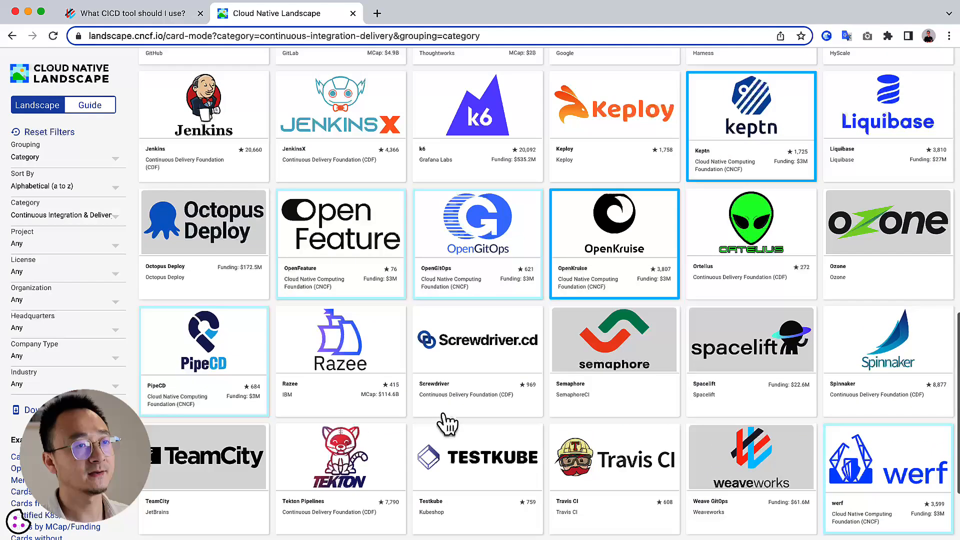
scroll(up, 3)
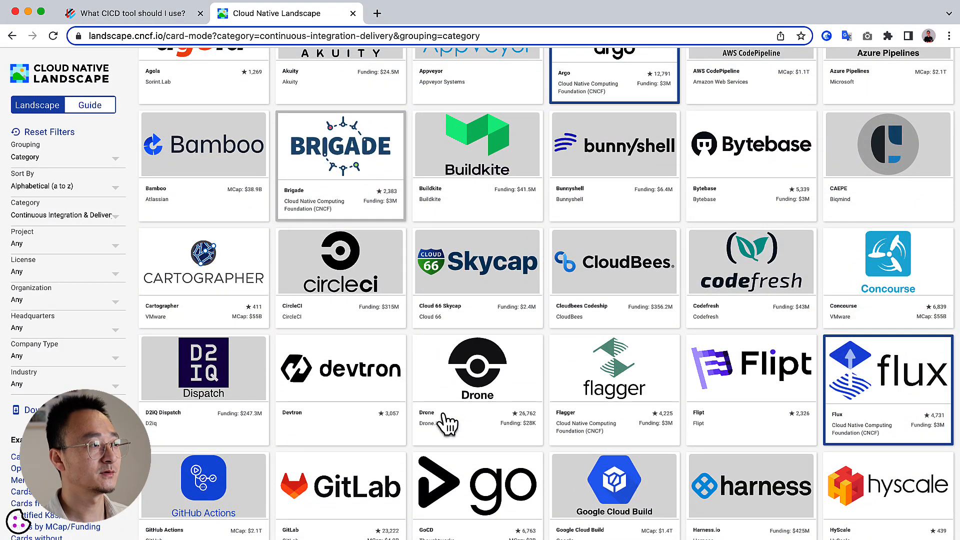
click(437, 13)
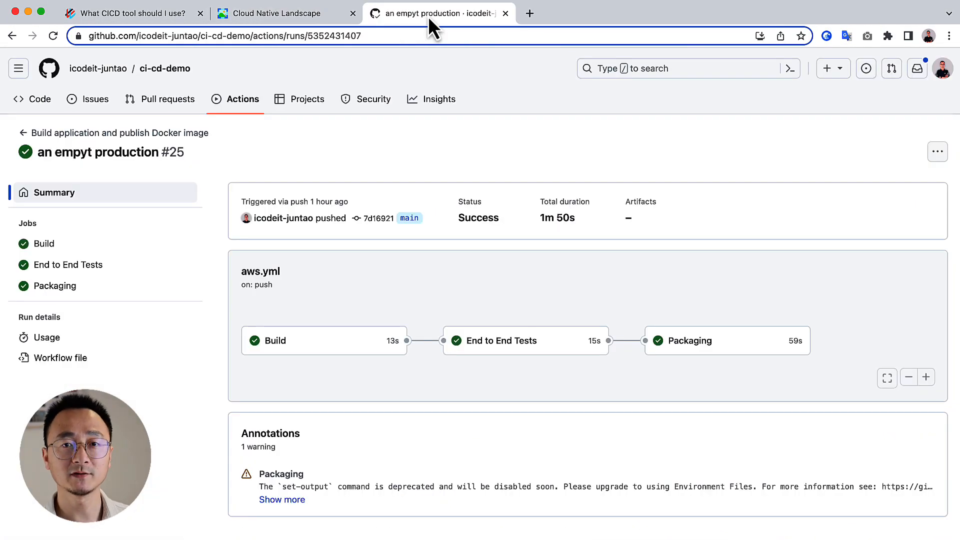